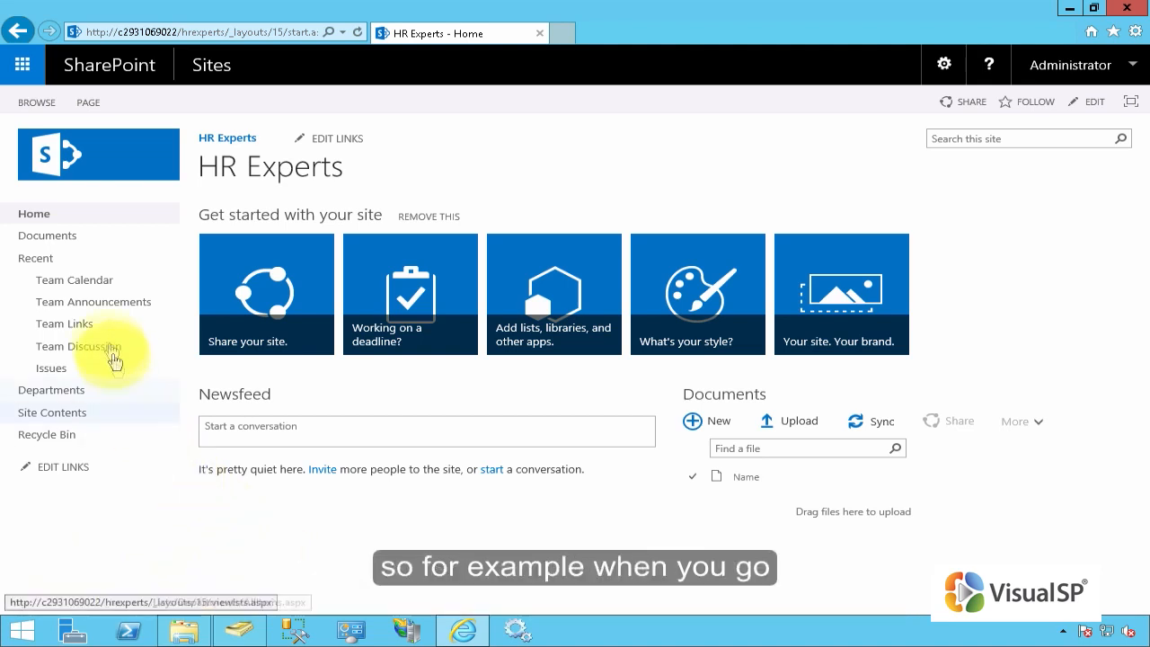
- Open the HR Experts Team Calendar showing the June 21, 2016 team meeting
left_click(74, 279)
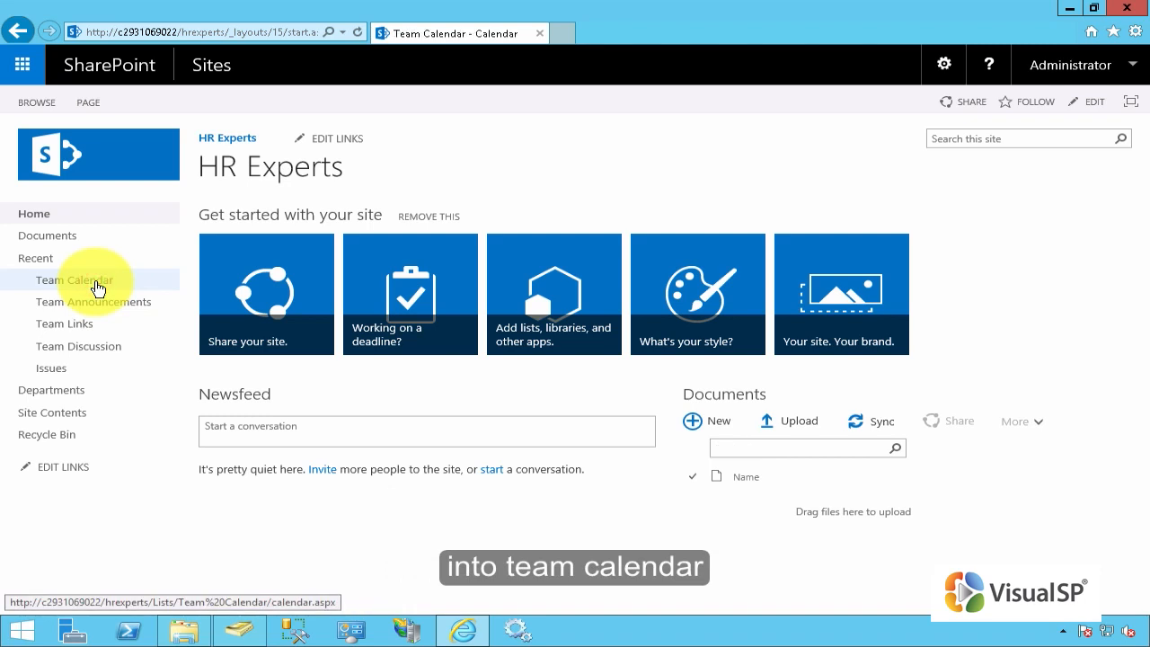
left_click(74, 279)
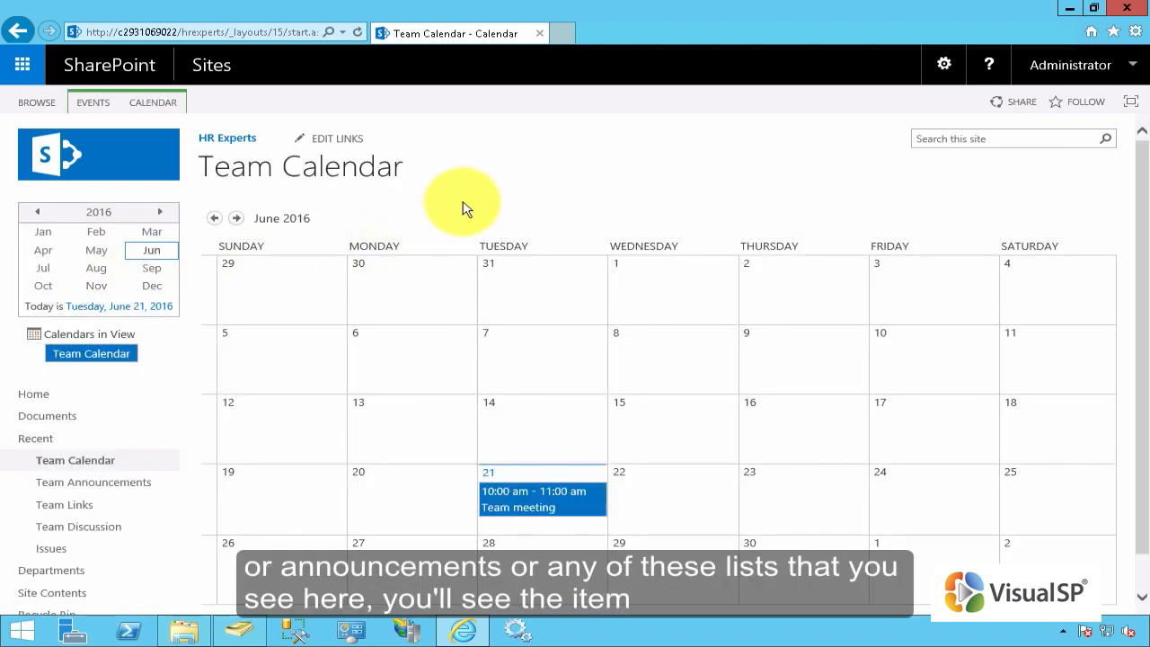
left_click(93, 483)
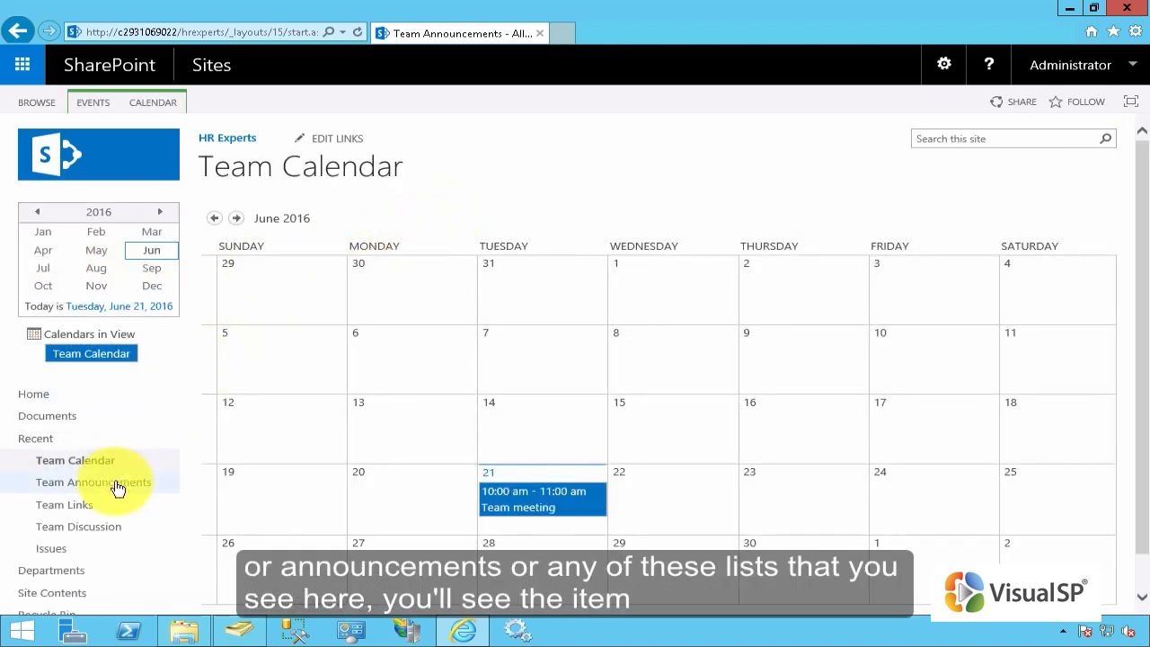
- Select the 'New CFO joining the company' announcement and show its Edit, Delete and View options
left_click(92, 482)
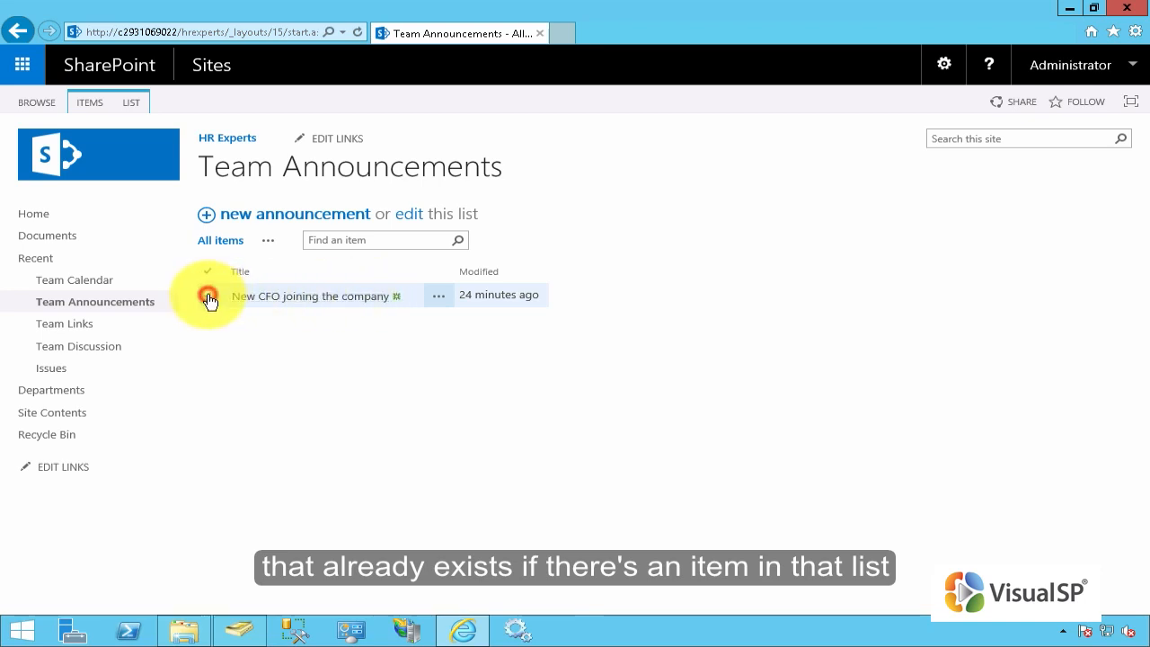
left_click(208, 294)
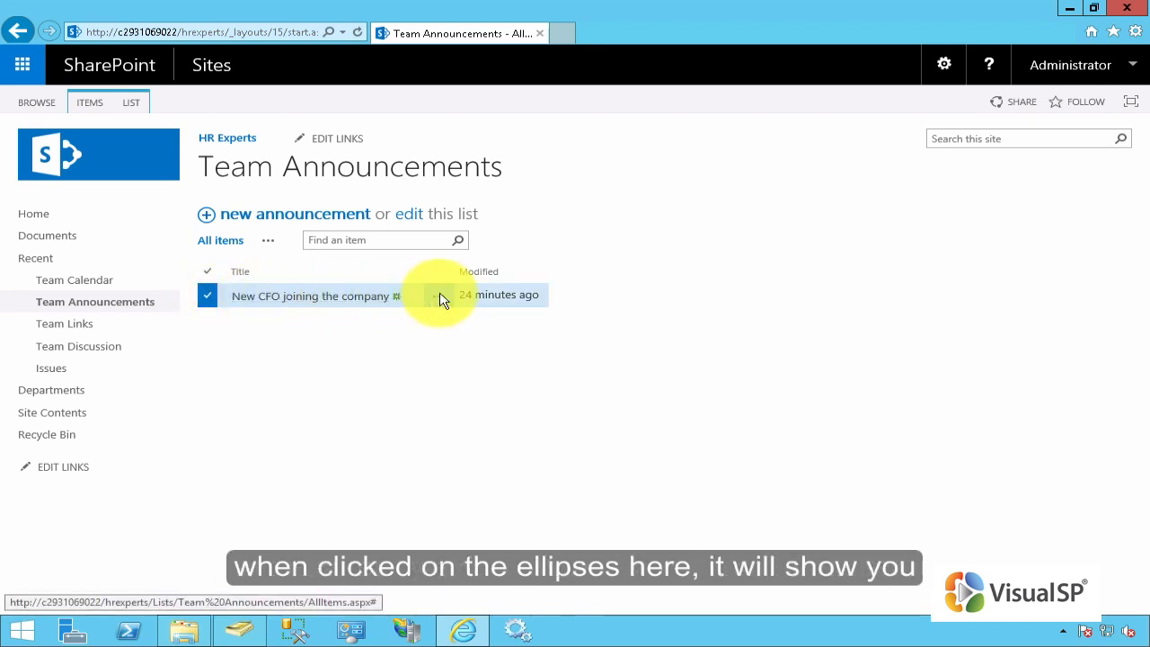
left_click(439, 295)
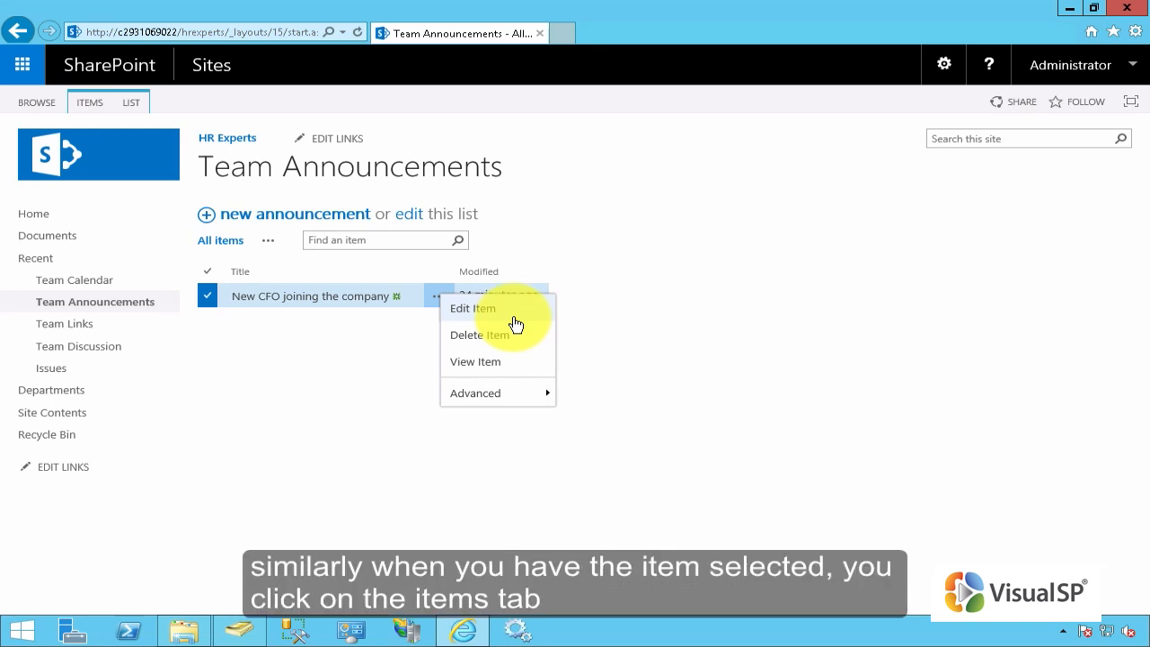
mouse_move(214, 296)
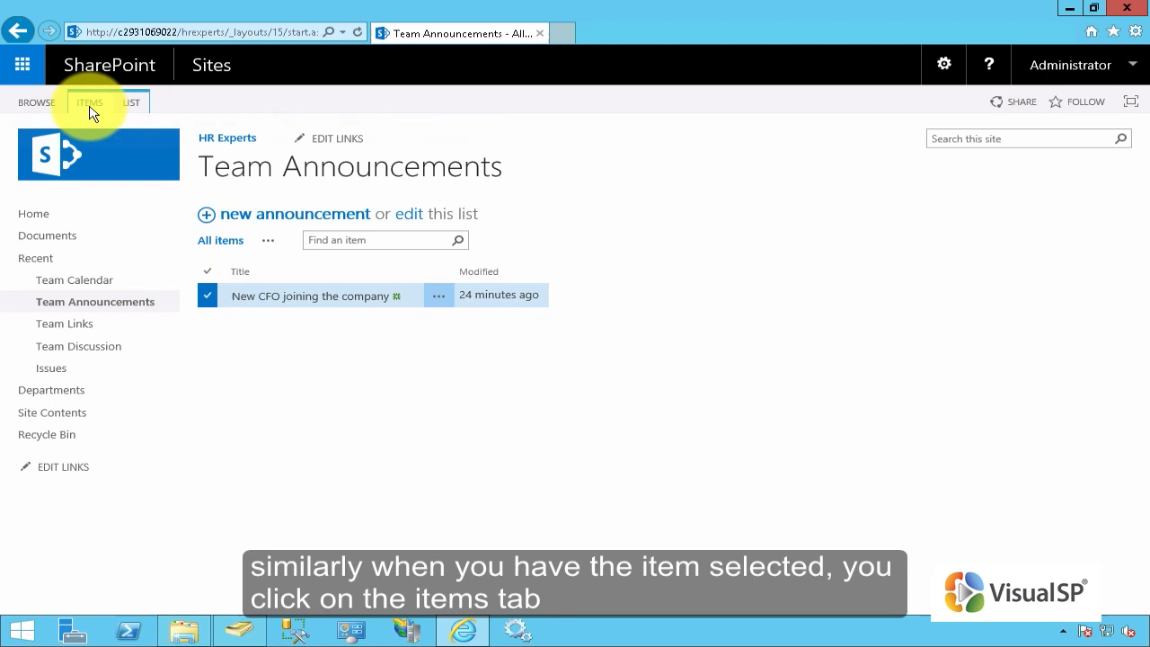
- Show the ITEMS ribbon with Edit Item, View Item and Delete Item for the announcement
left_click(89, 102)
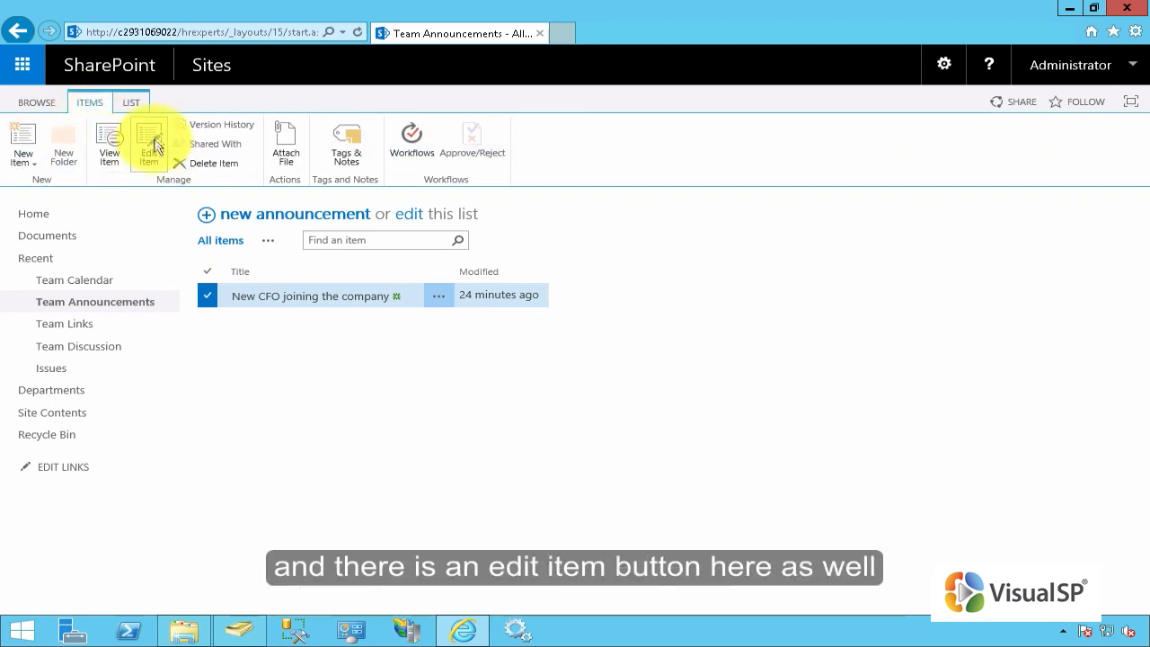
mouse_move(148, 144)
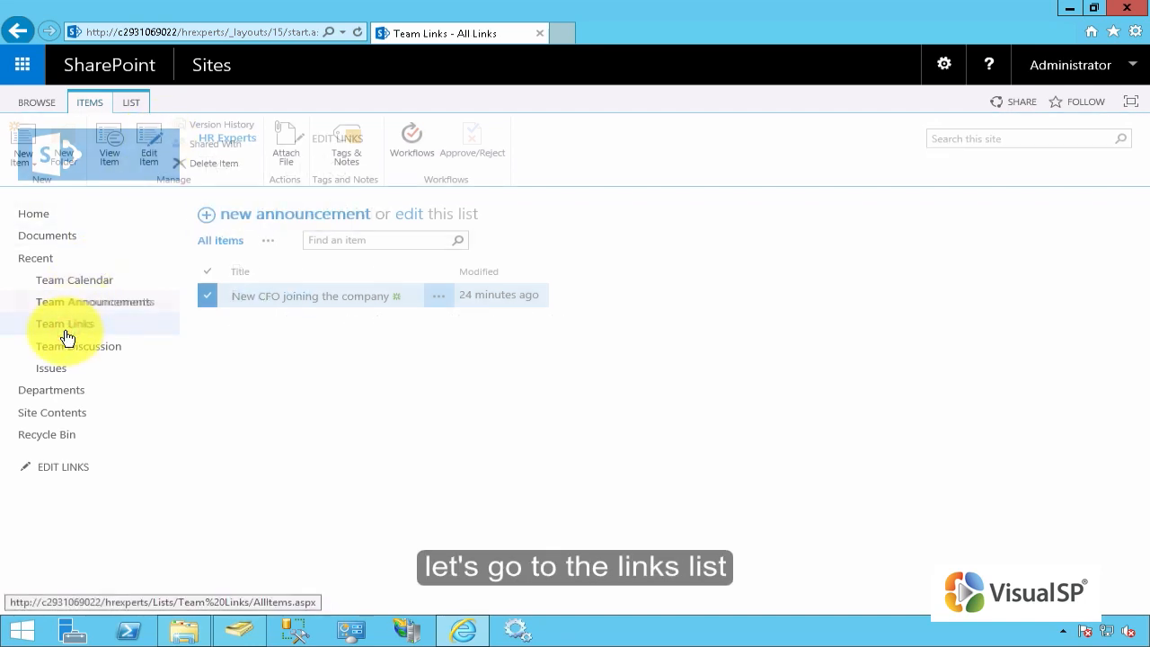
- Open the MSN entry's edit form from the Team Links list
left_click(64, 324)
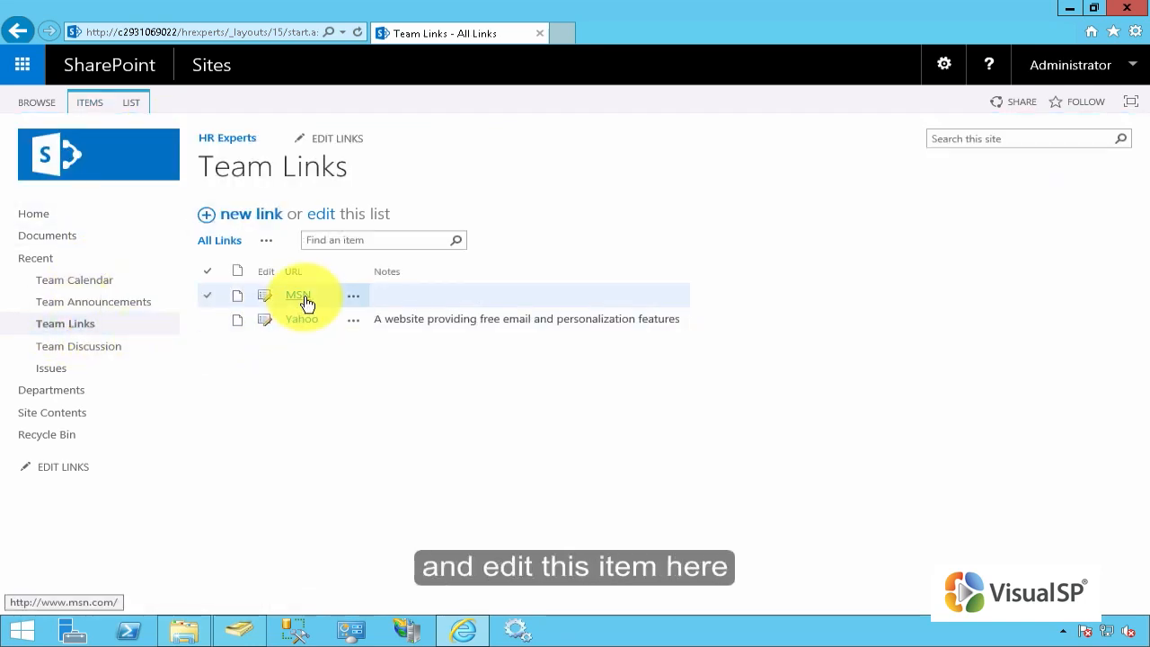
left_click(353, 295)
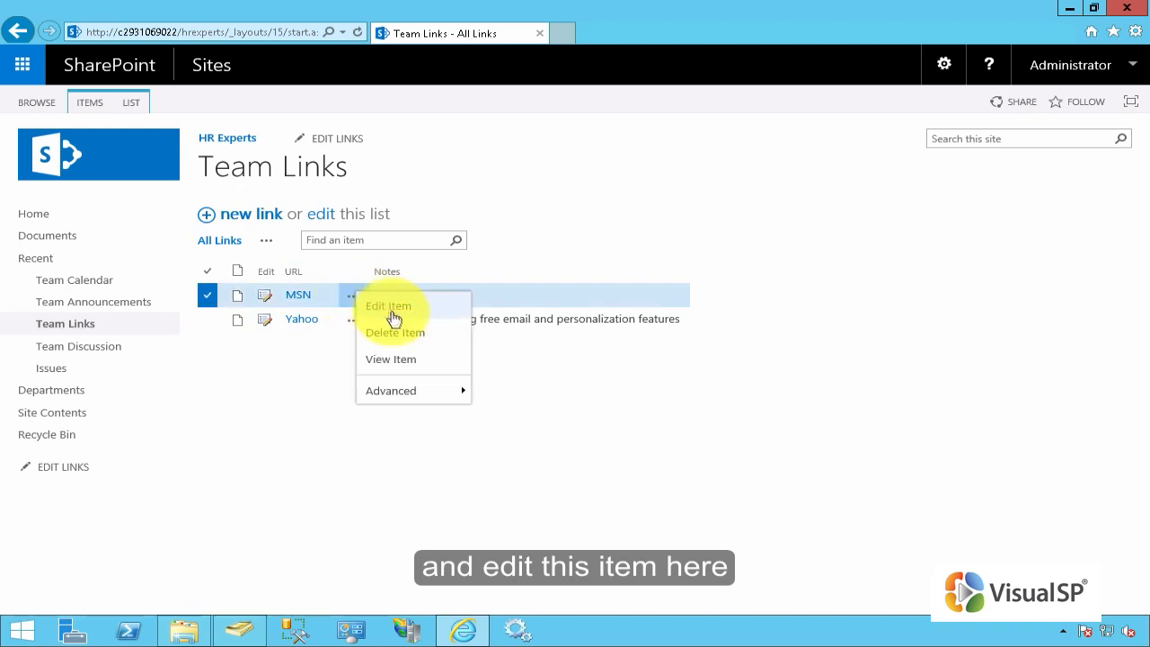
left_click(388, 305)
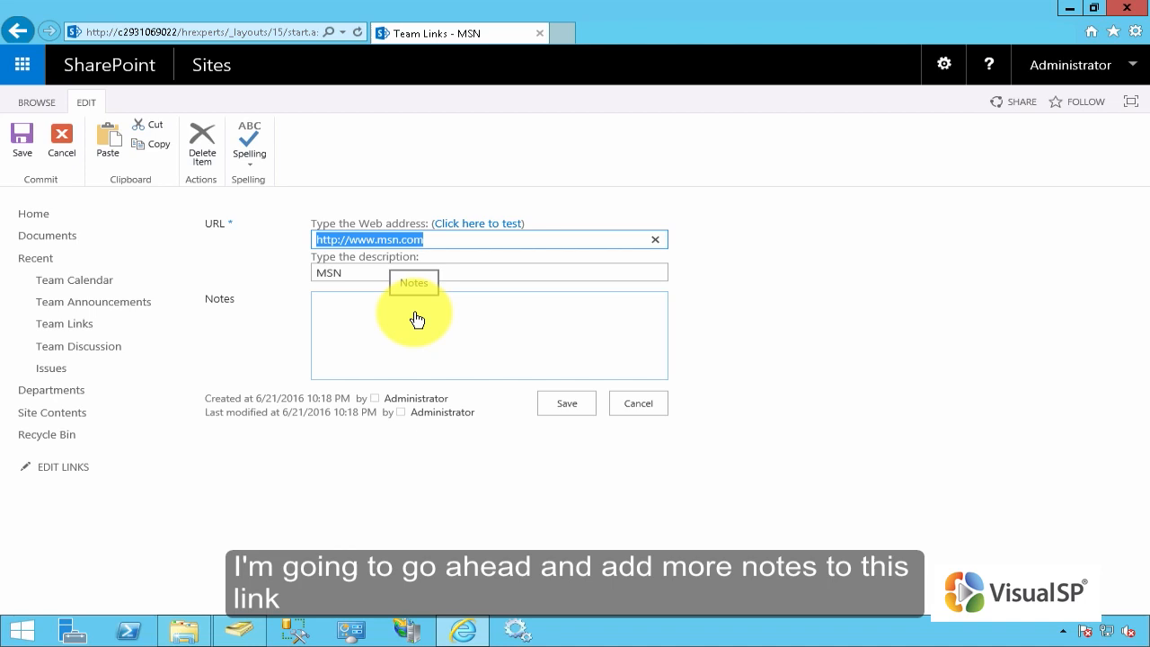
- Save MSN notes: 'MSN provides news from around the world and on many subject areas'
type("MSN provides news from around the world and on many subject areas")
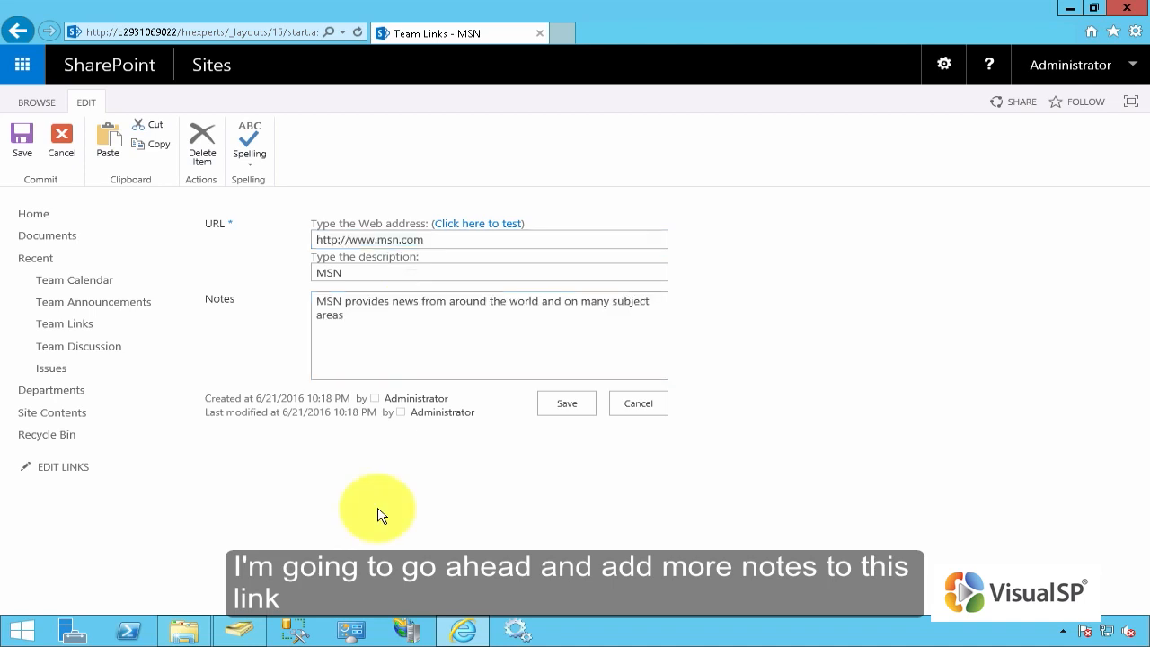
mouse_move(696, 364)
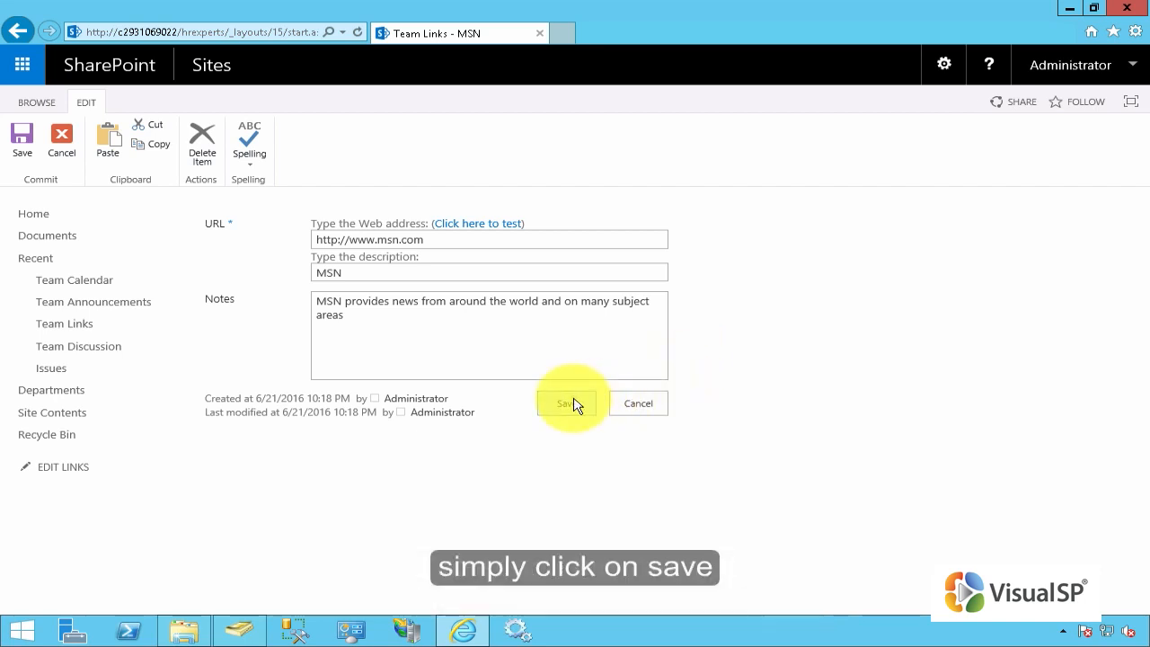
left_click(566, 402)
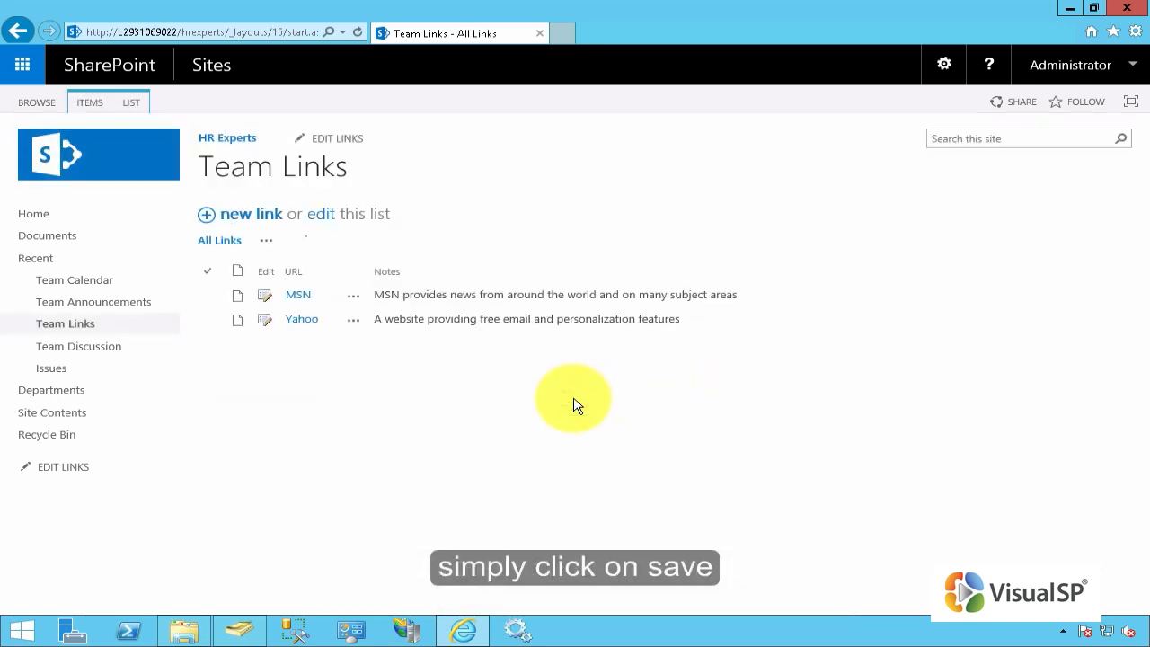